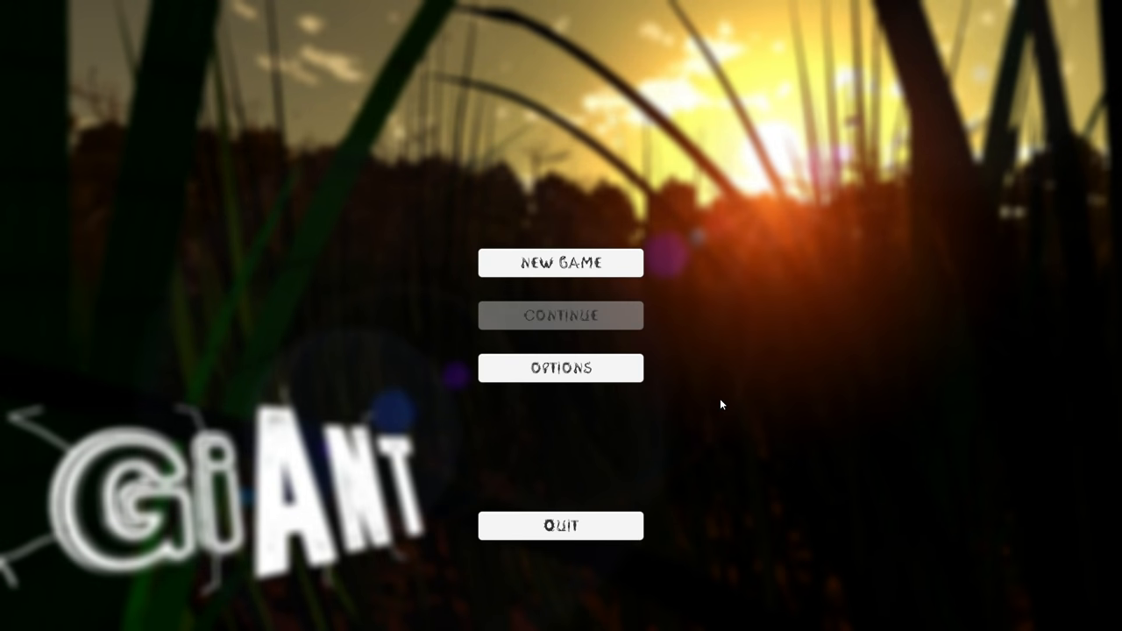
mouse_move(708, 378)
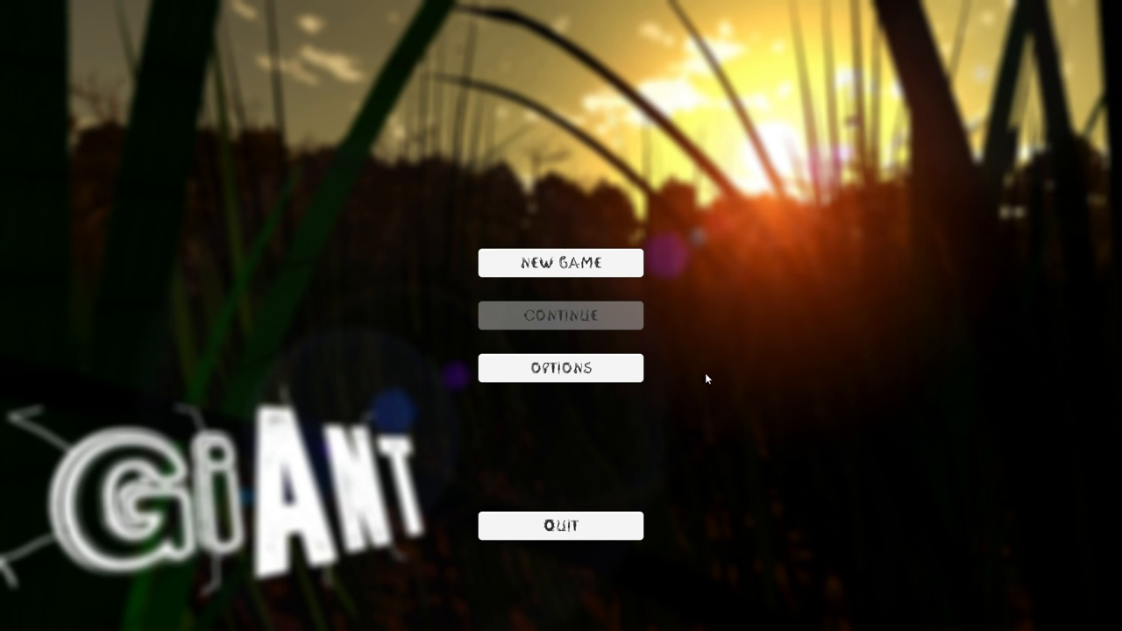
mouse_move(706, 375)
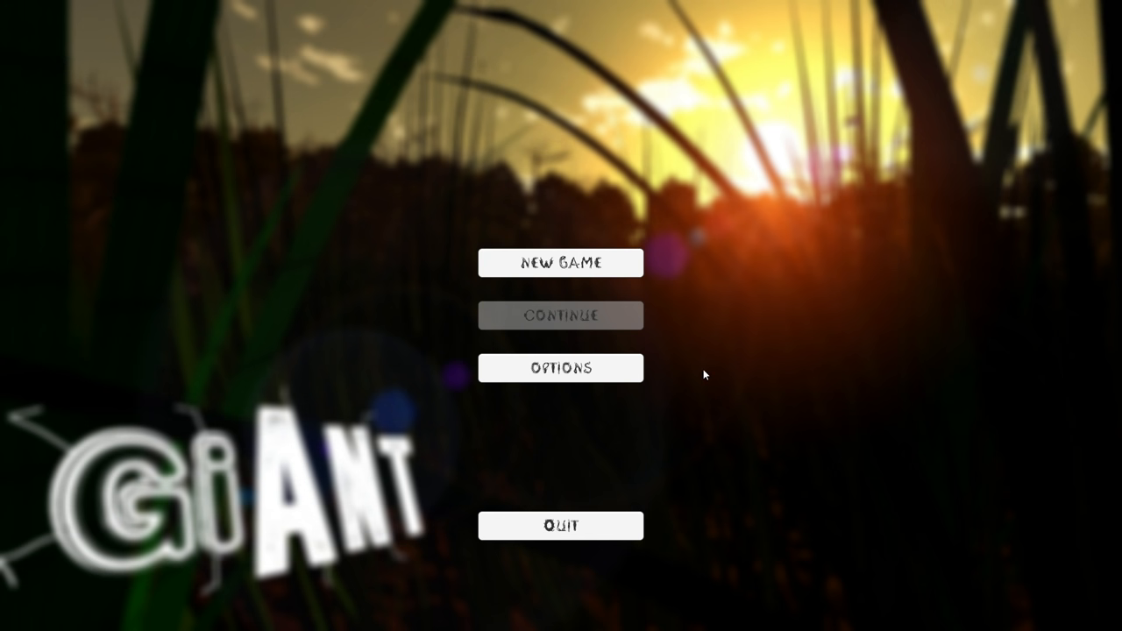
mouse_move(601, 313)
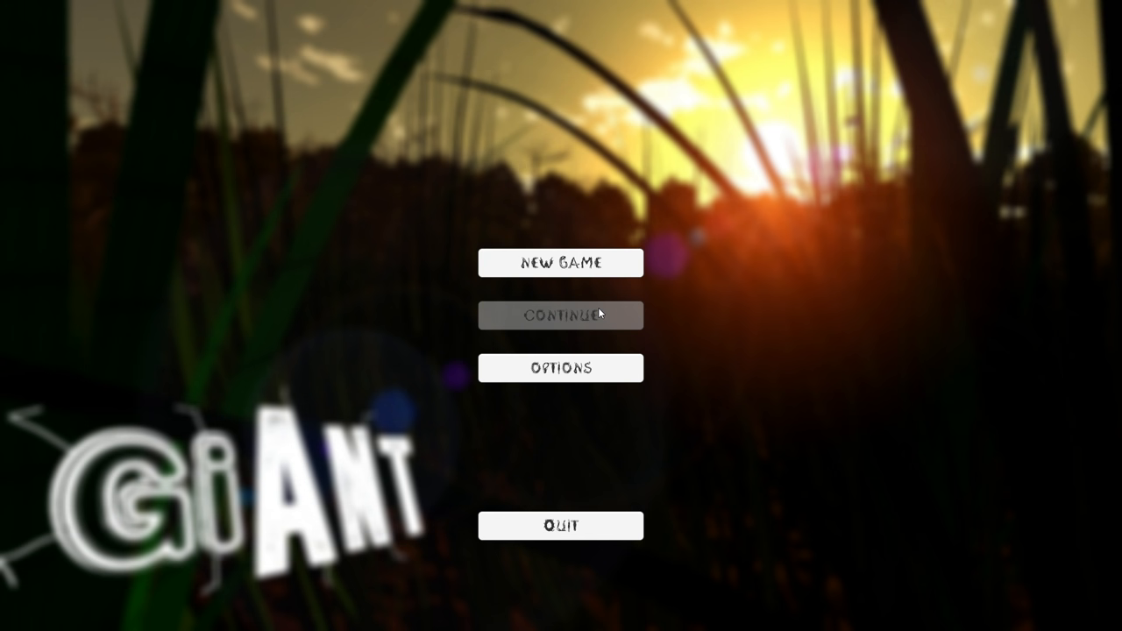
mouse_move(1069, 104)
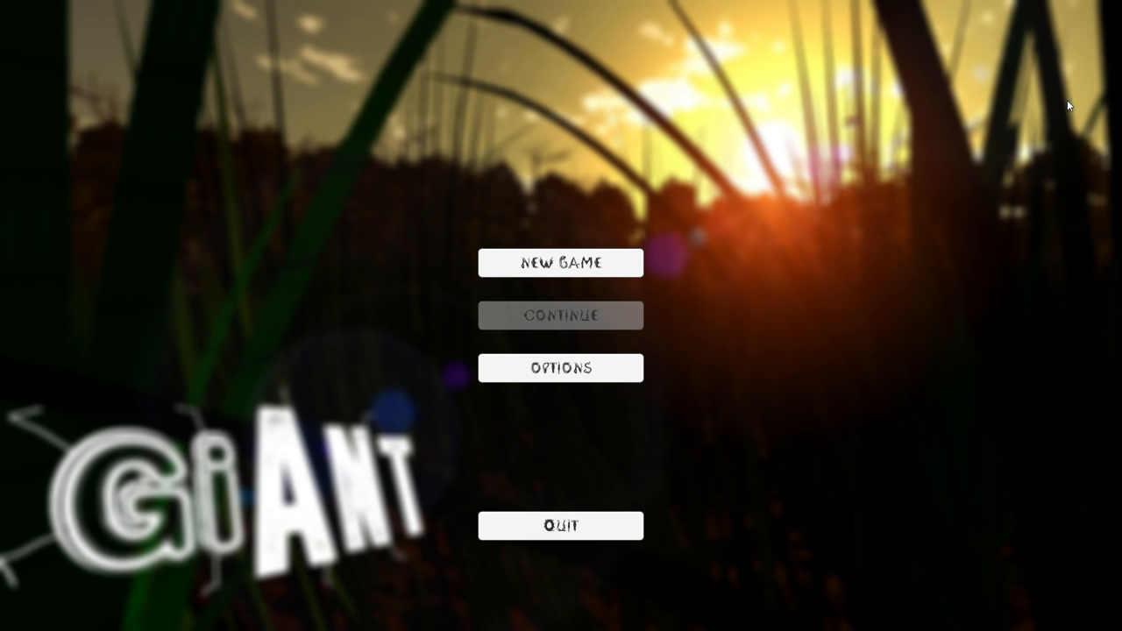
mouse_move(1065, 111)
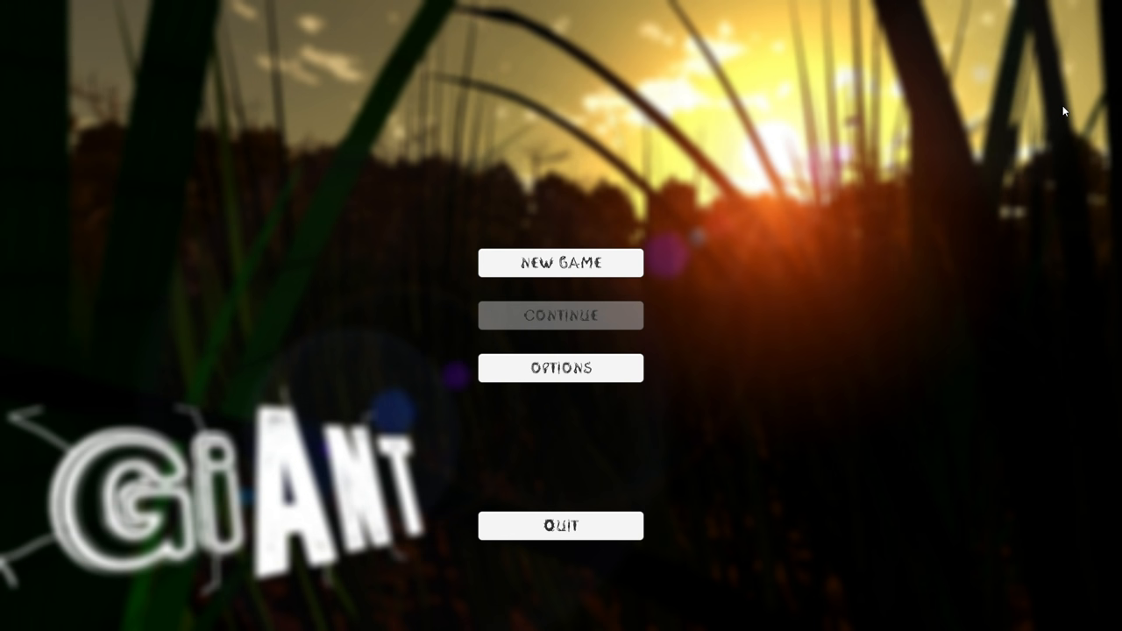
mouse_move(954, 123)
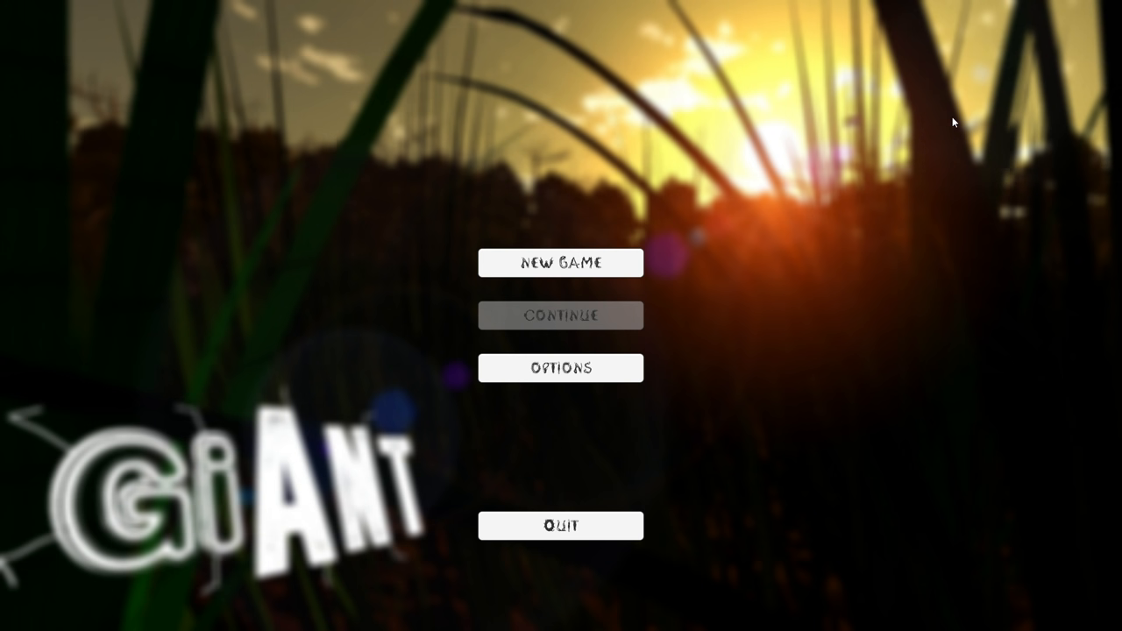
mouse_move(226, 523)
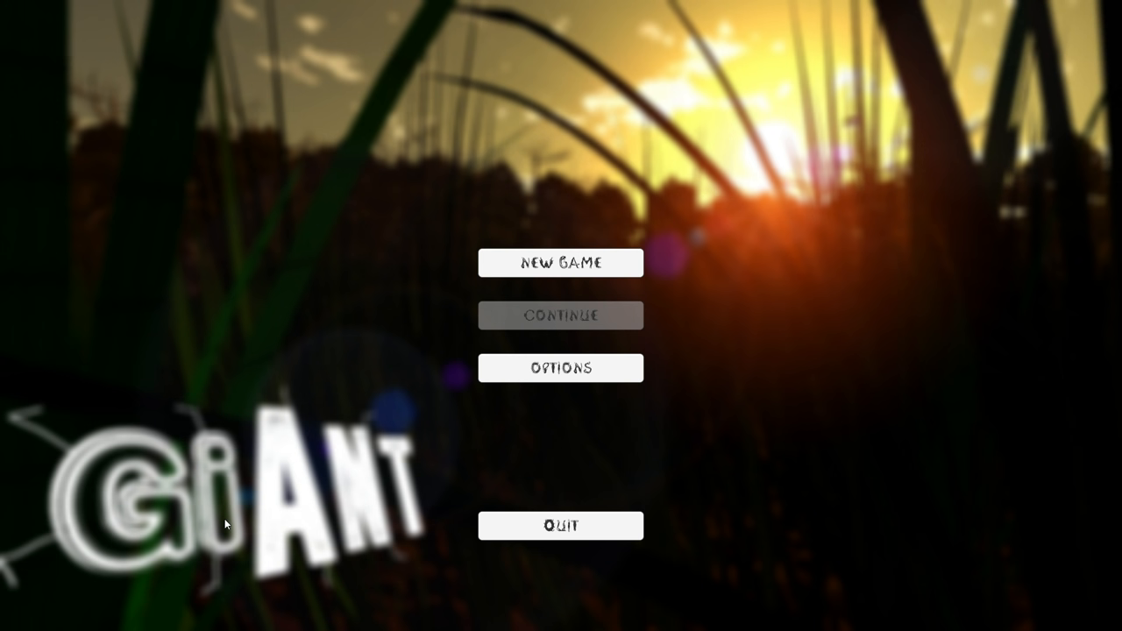
mouse_move(238, 514)
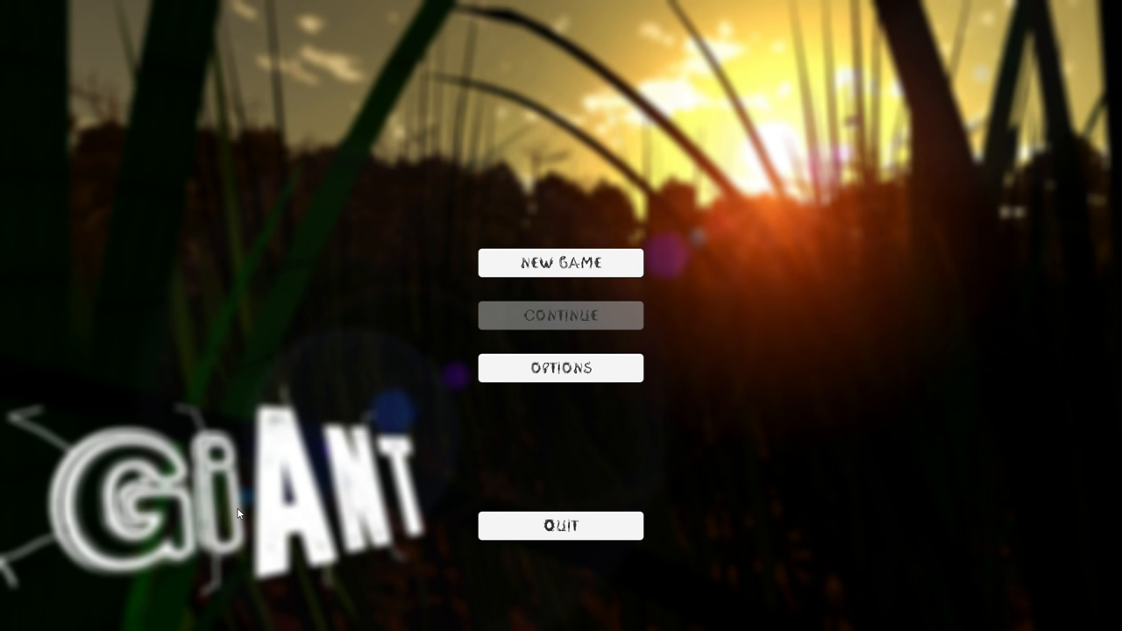
Start a new game from the main menu.
click(561, 262)
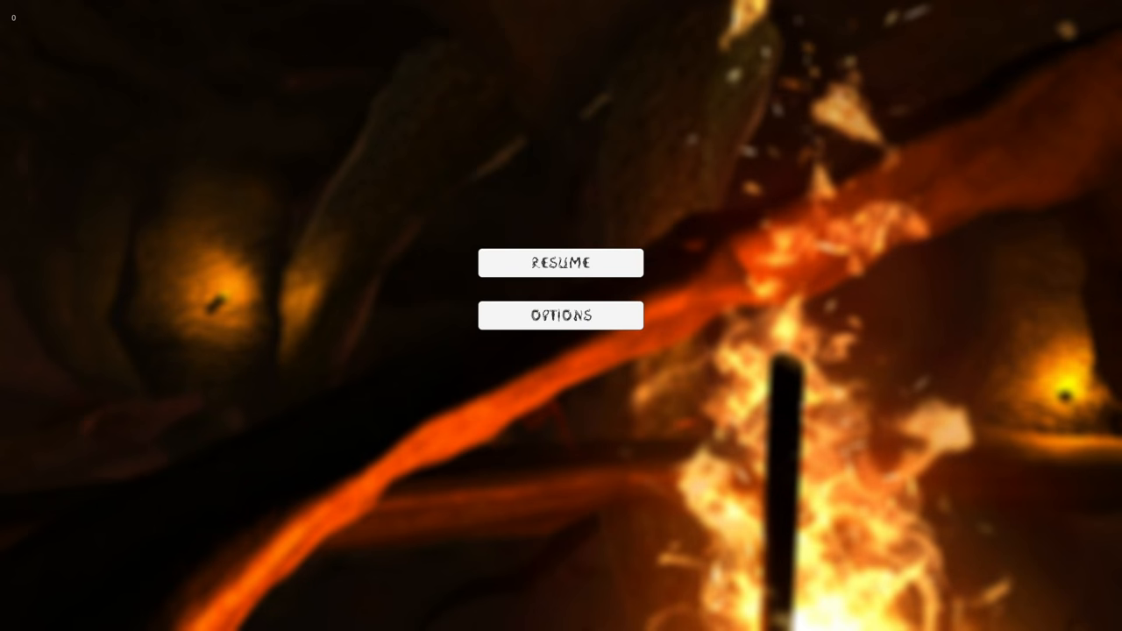
Resume play and walk the ant forward into the nest briefing chamber.
click(560, 263)
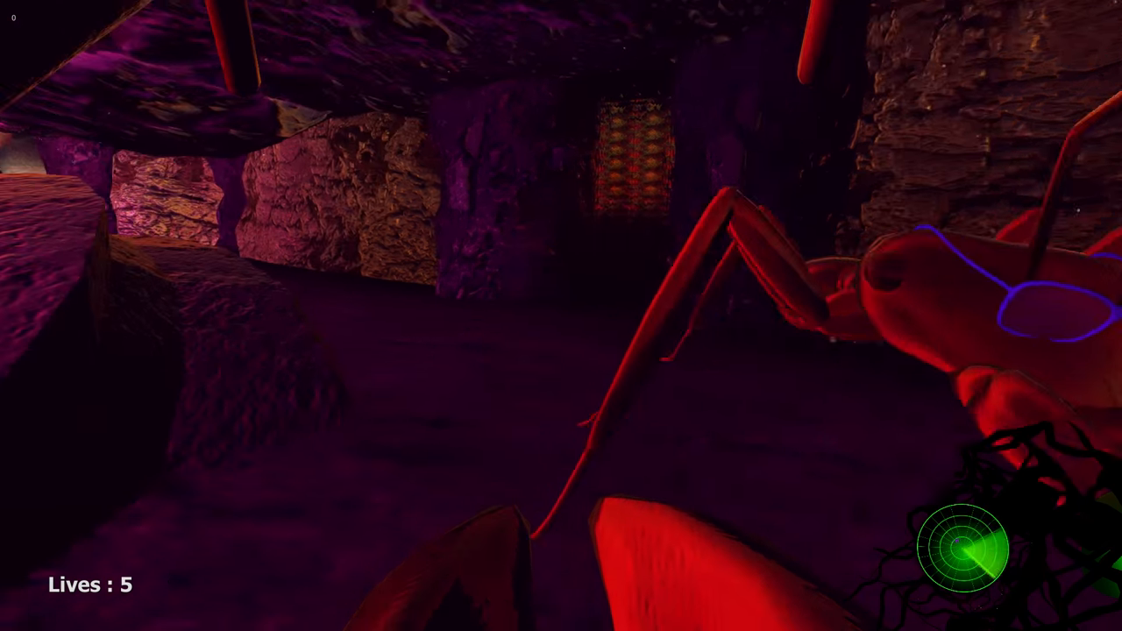
mouse_move(561, 315)
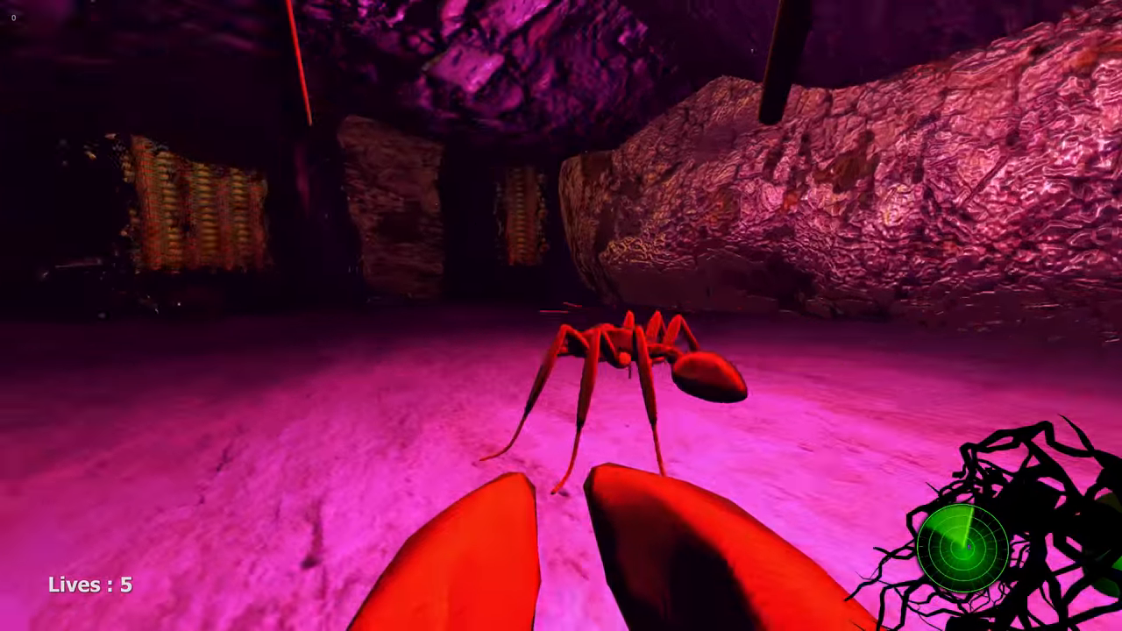
mouse_move(561, 316)
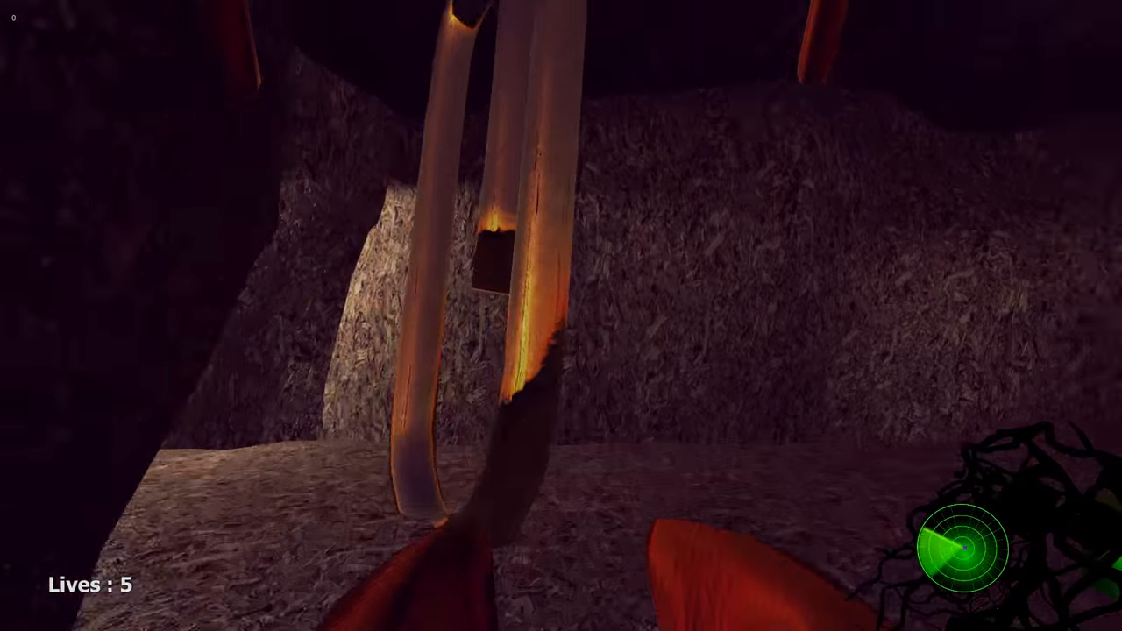
mouse_move(561, 316)
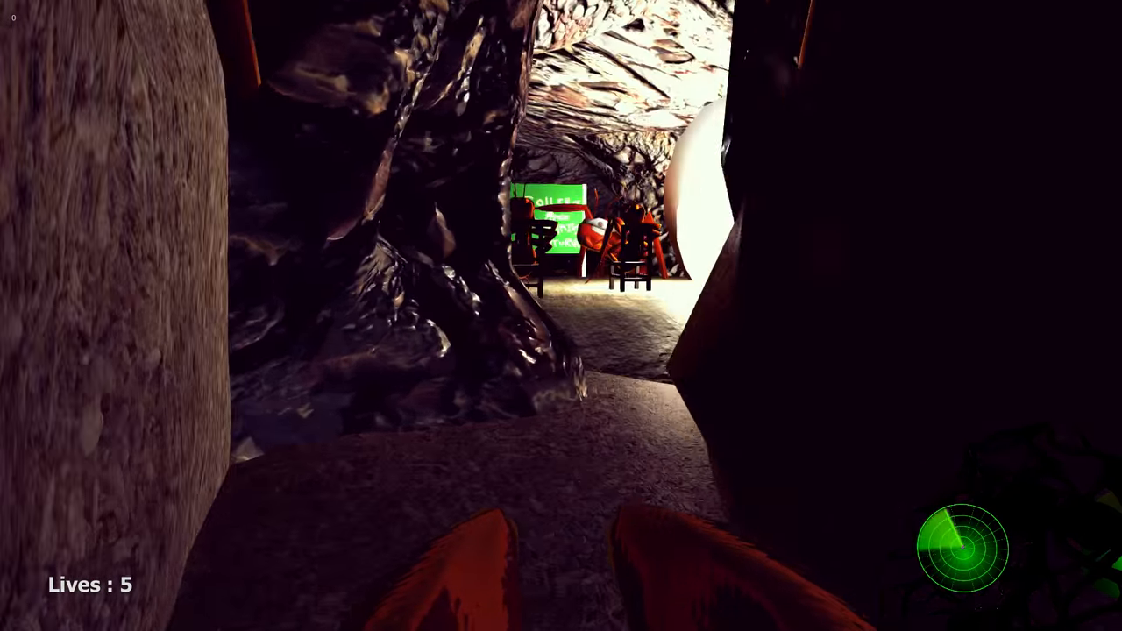
key(w)
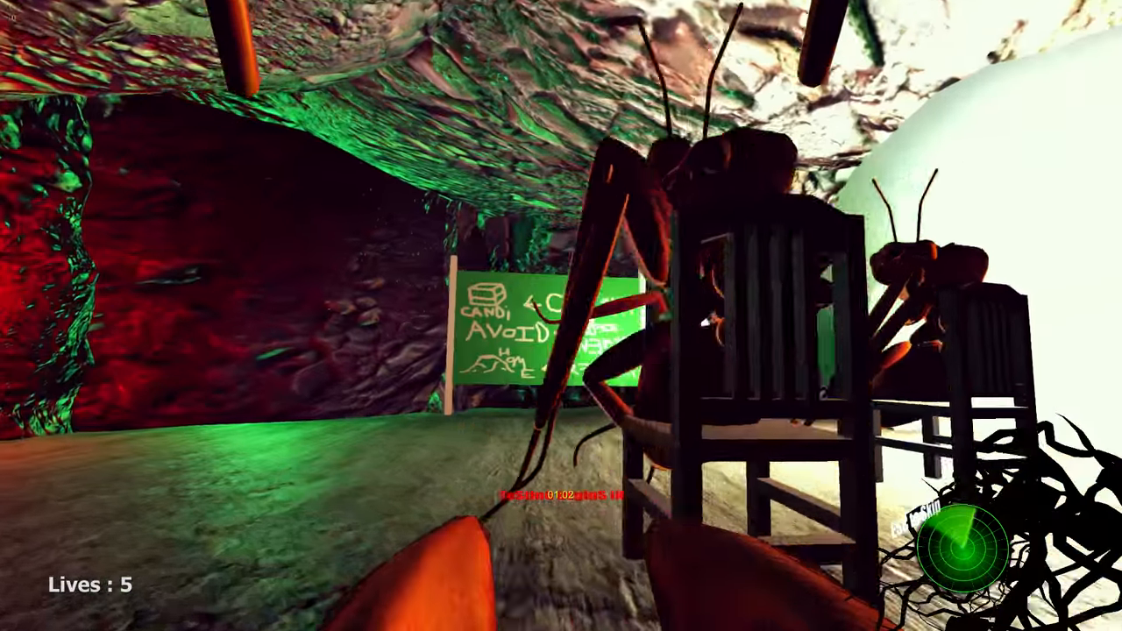
mouse_move(562, 316)
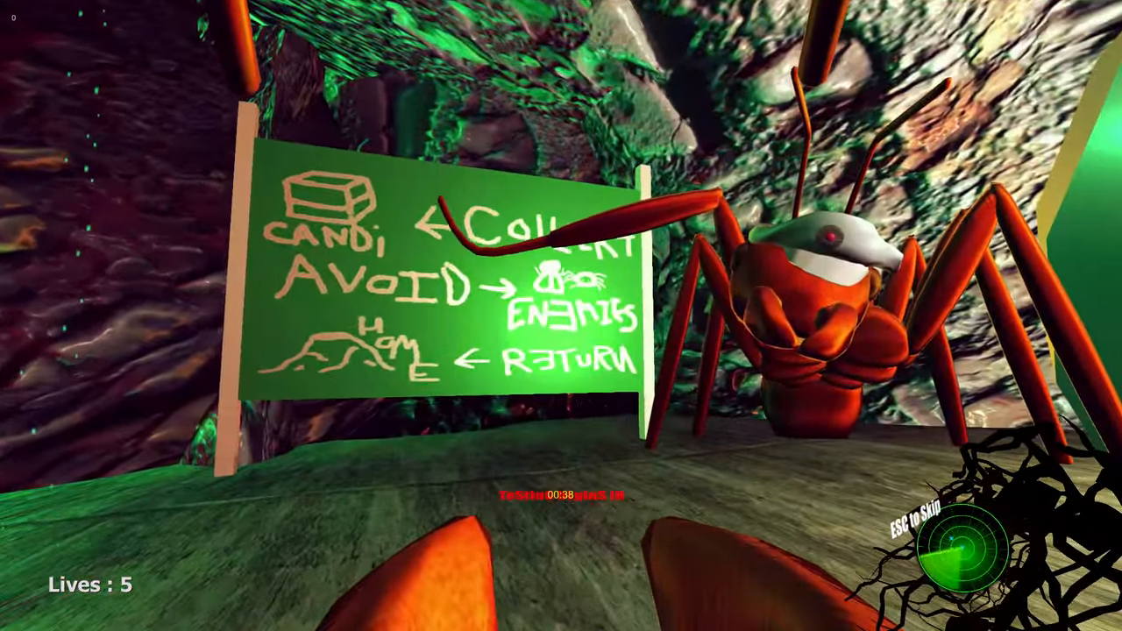
mouse_move(561, 316)
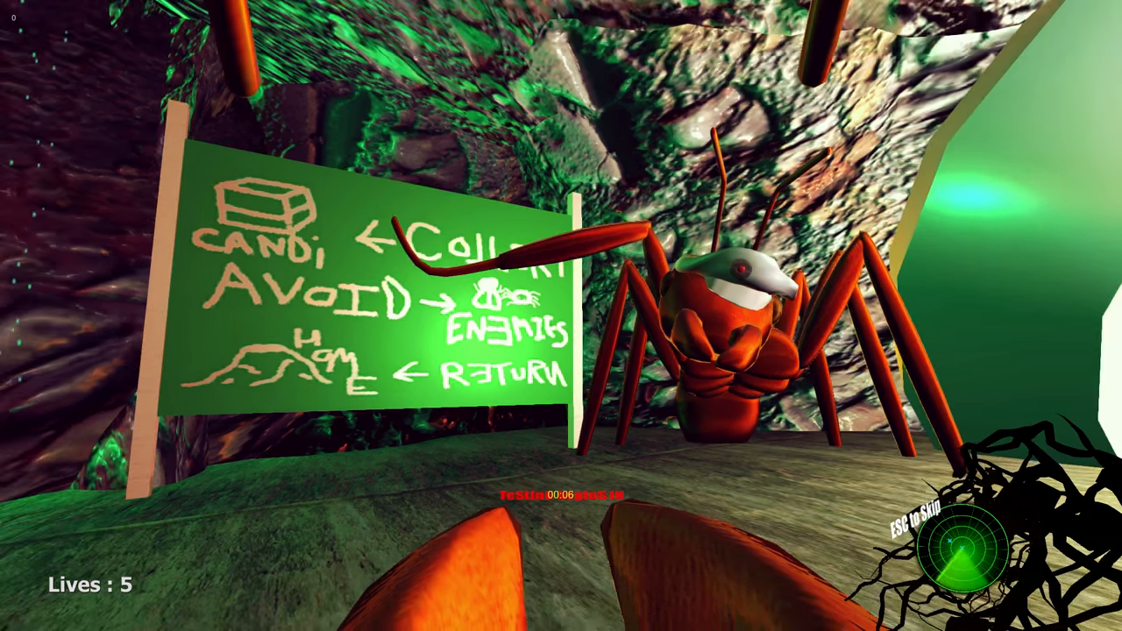
mouse_move(561, 315)
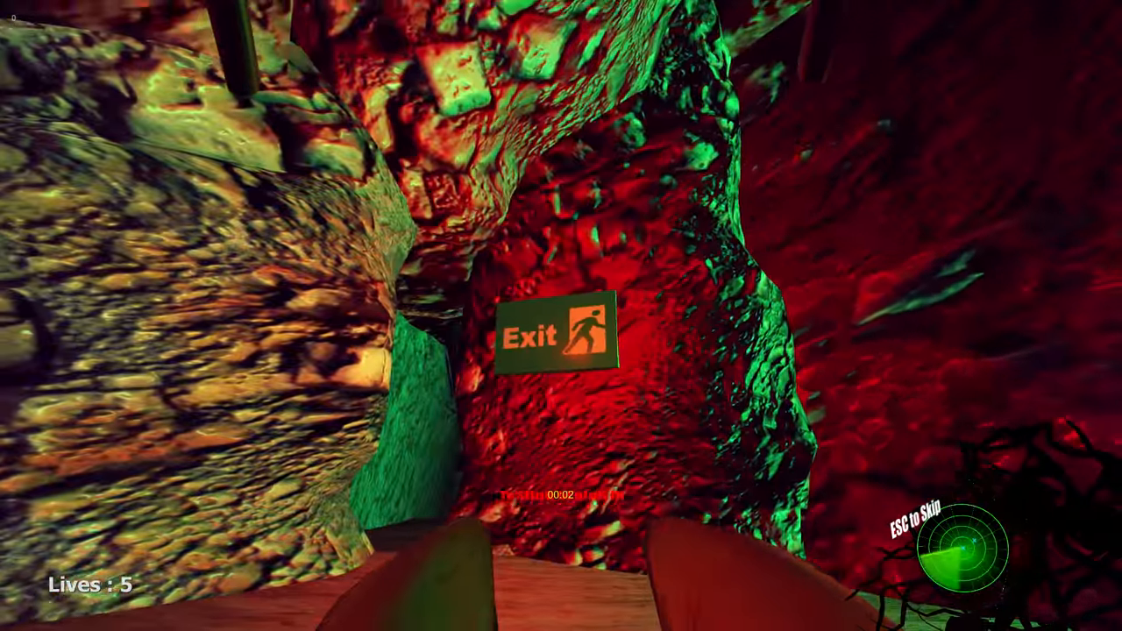
mouse_move(561, 315)
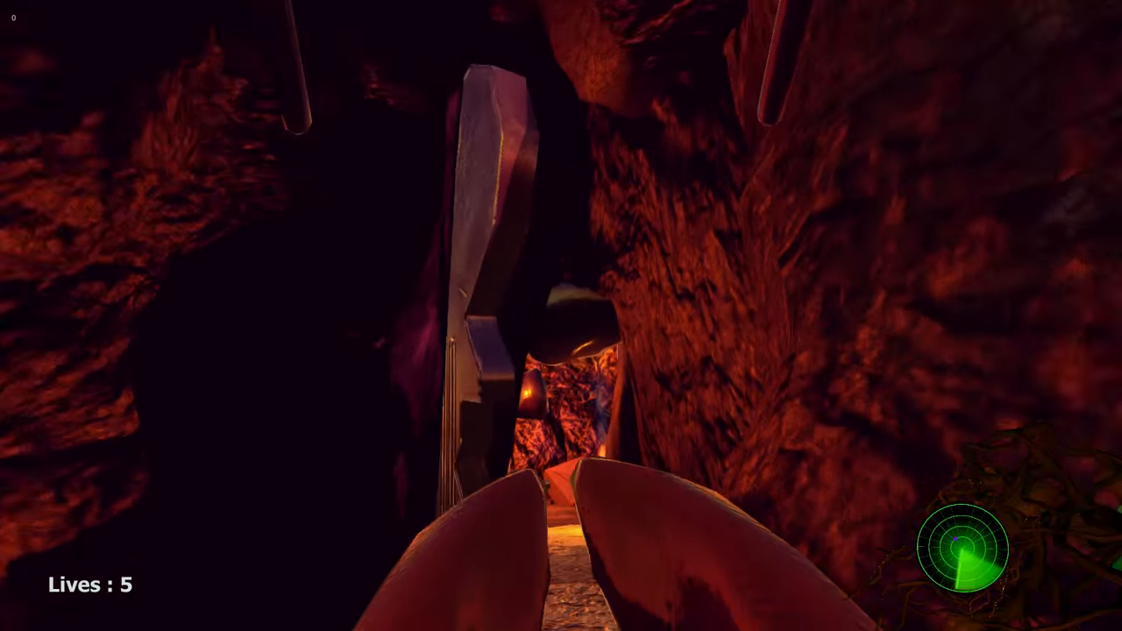
Walk the ant past the GARDEN signpost into the golden tunnel.
key(W)
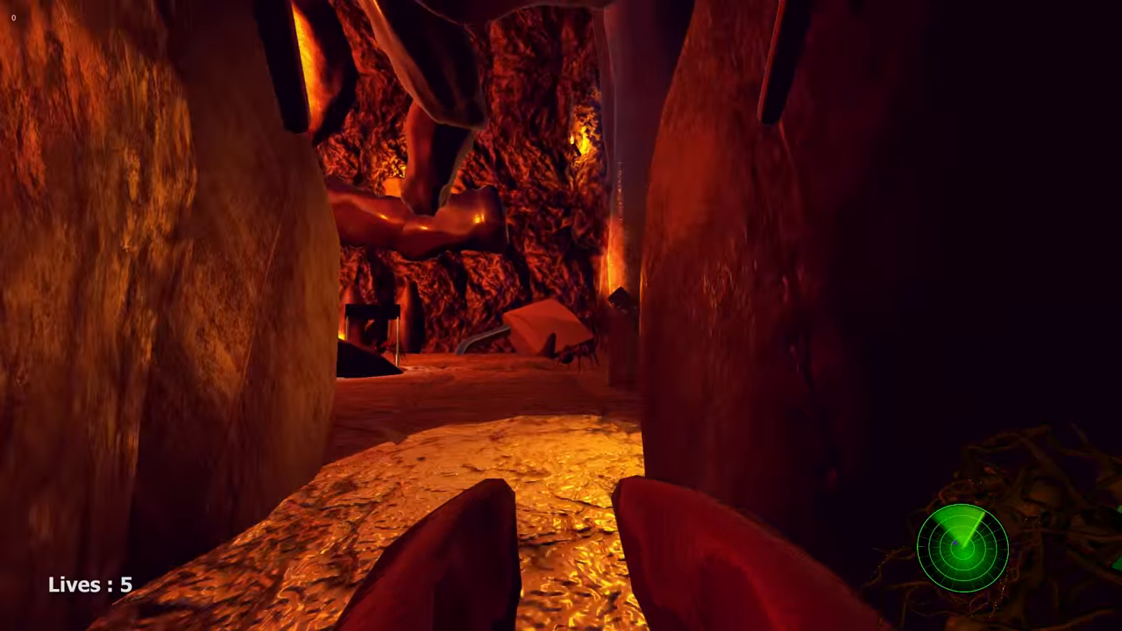
mouse_move(561, 315)
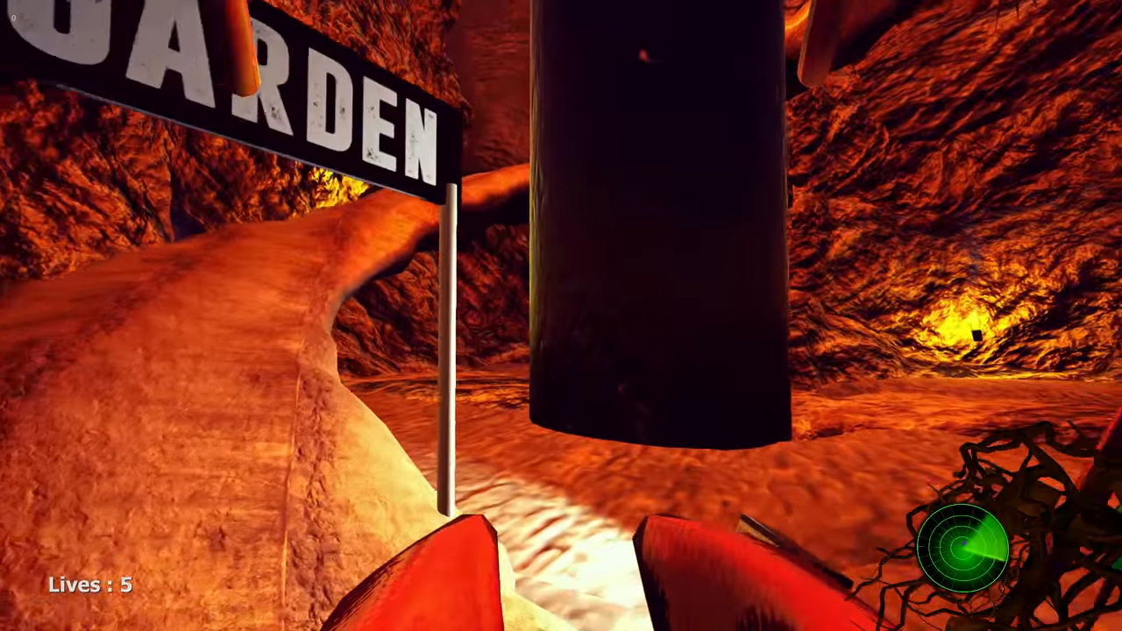
mouse_move(561, 316)
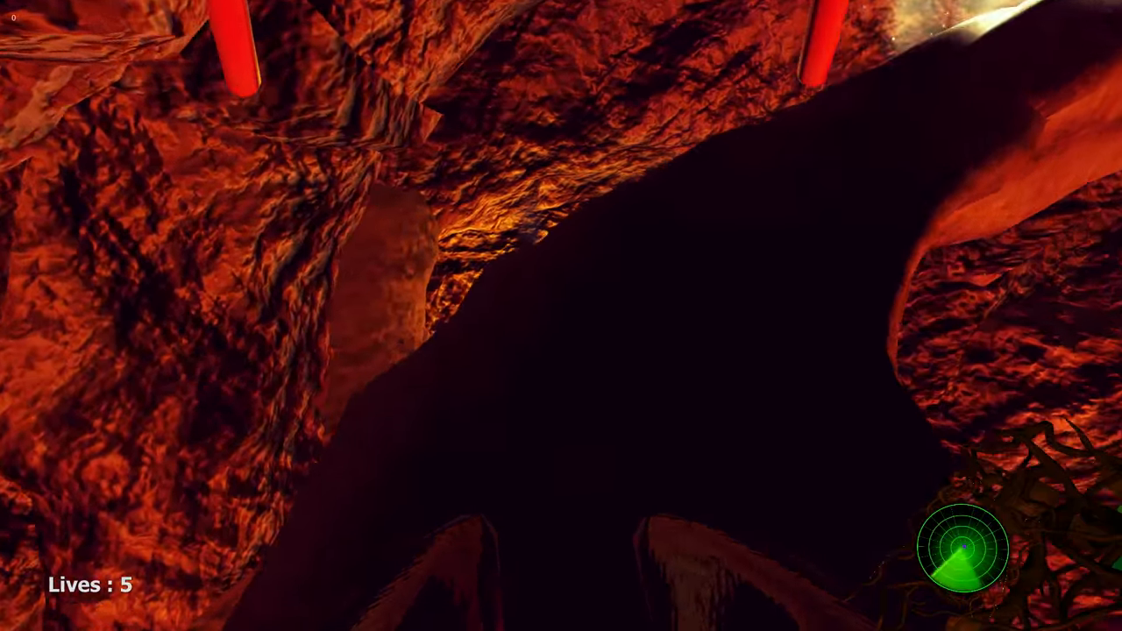
key(Escape)
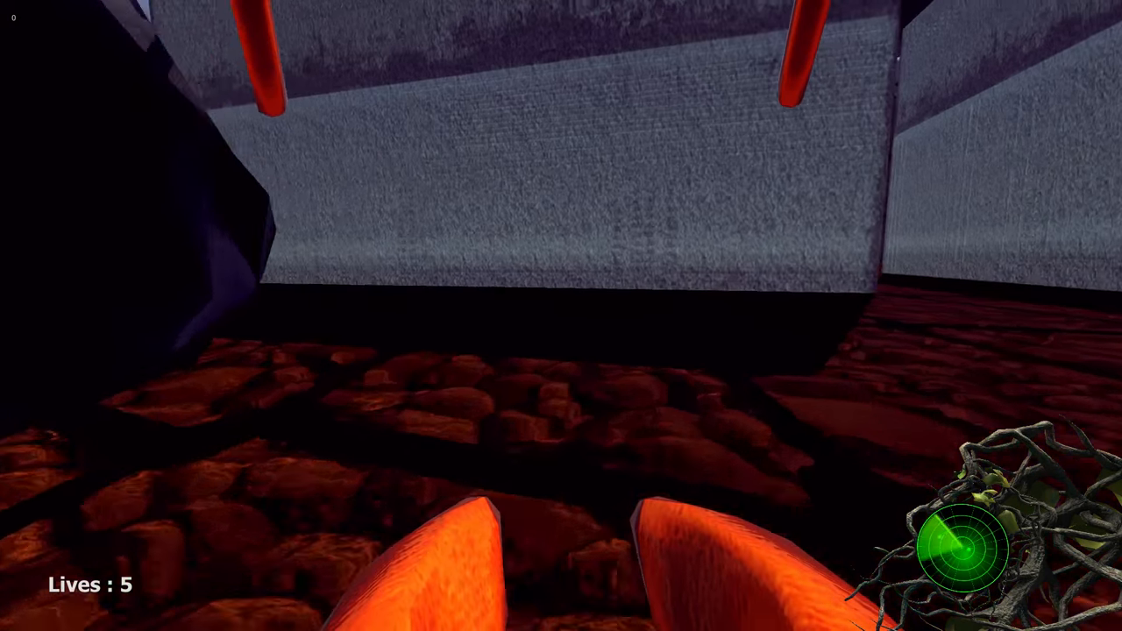
mouse_move(561, 315)
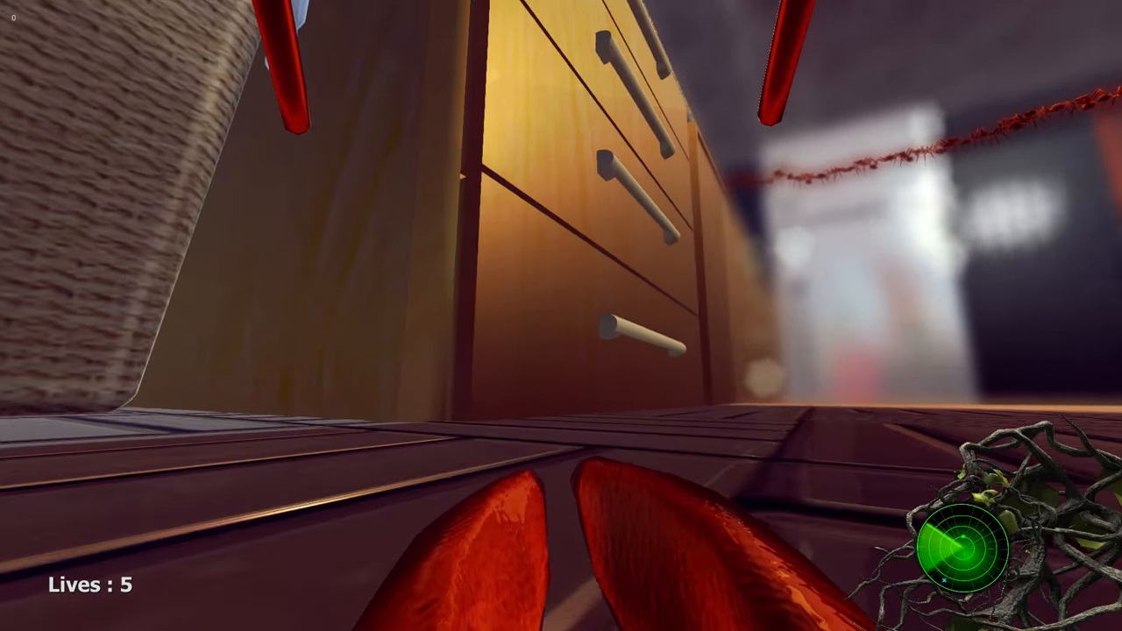
mouse_move(561, 315)
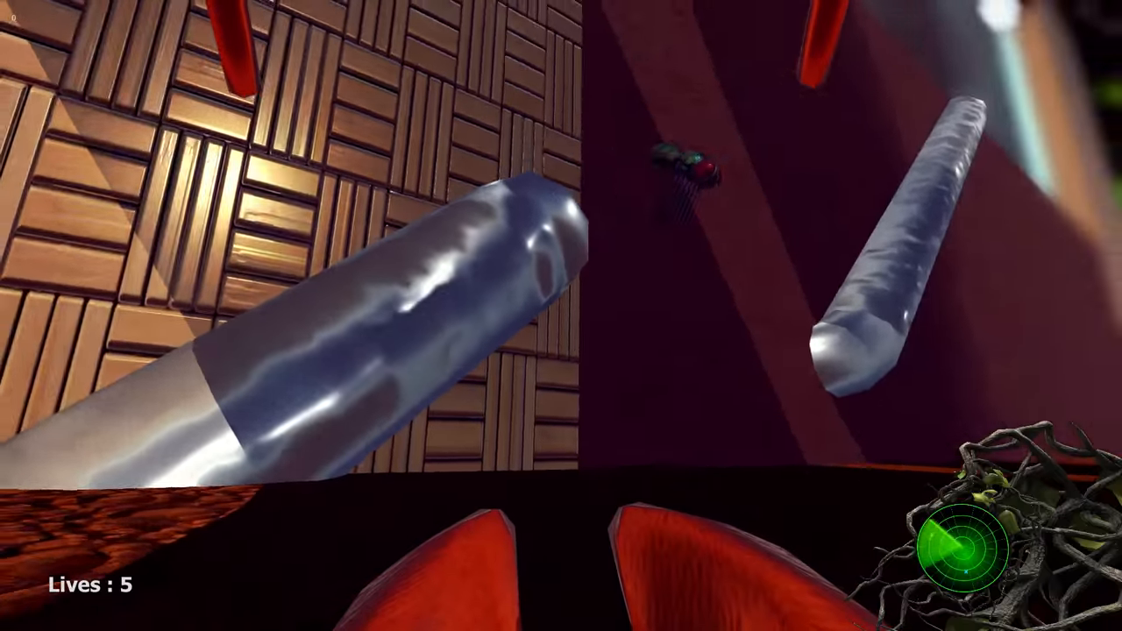
mouse_move(561, 316)
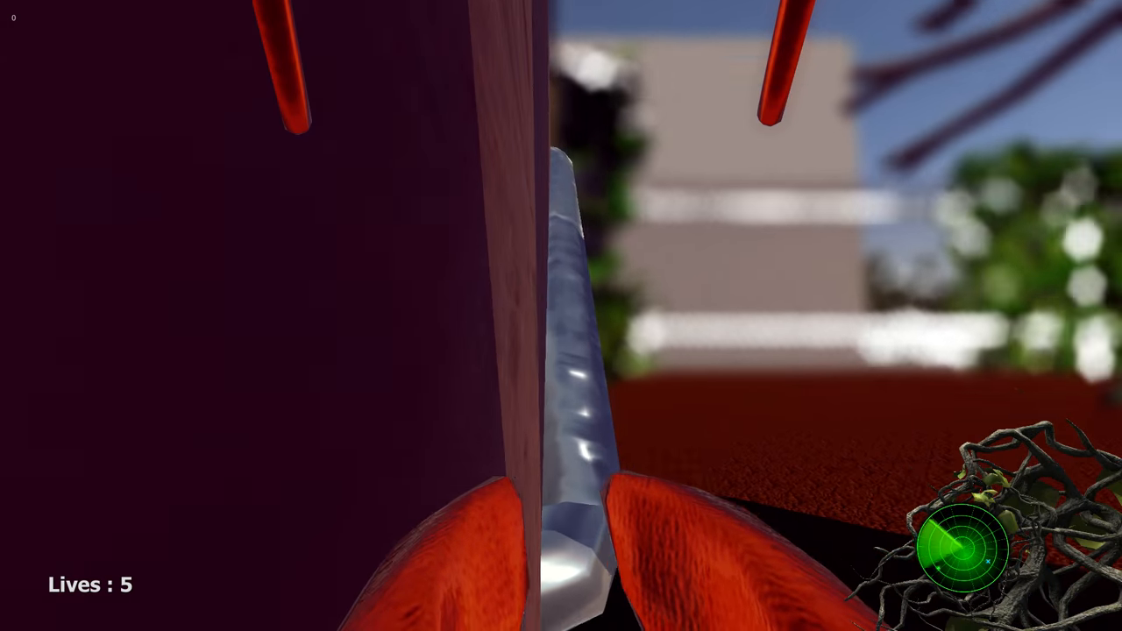
mouse_move(561, 316)
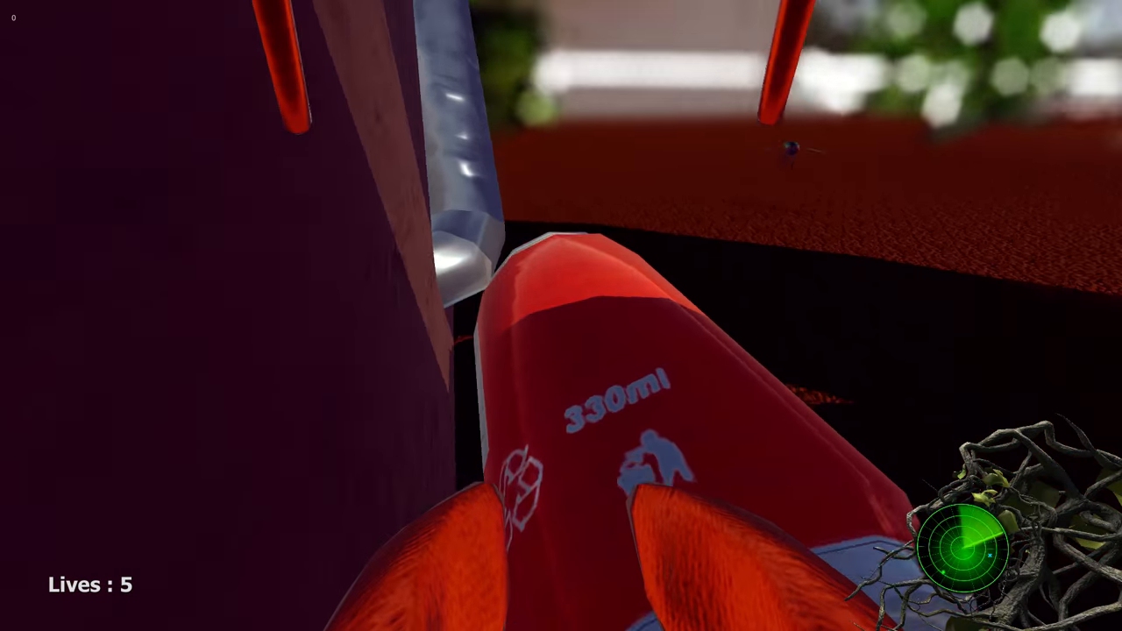
mouse_move(561, 316)
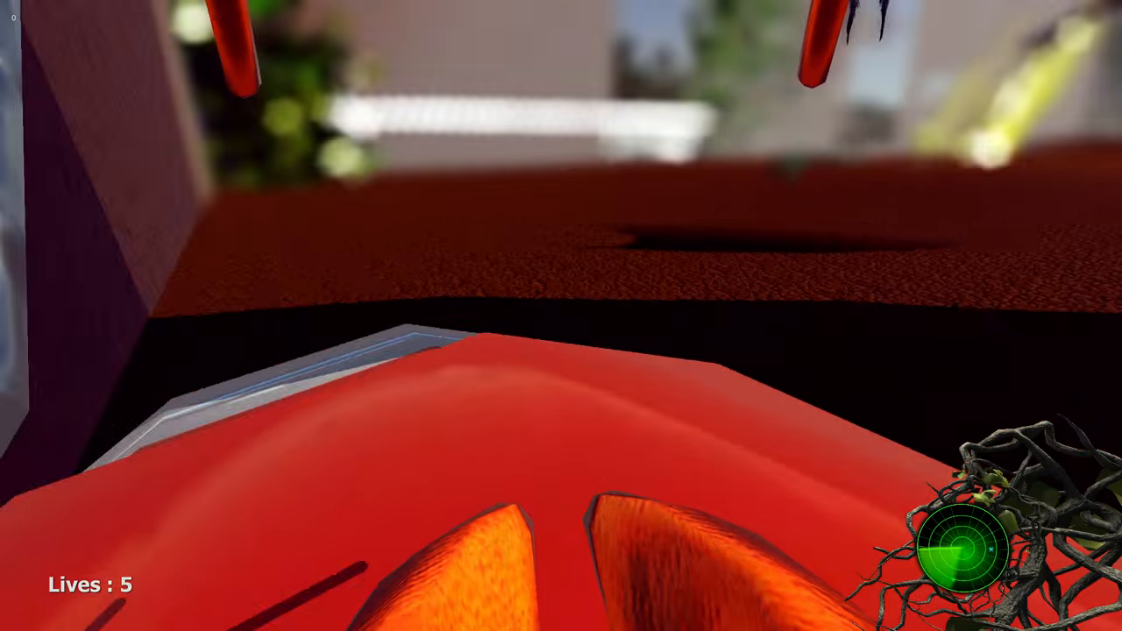
mouse_move(561, 316)
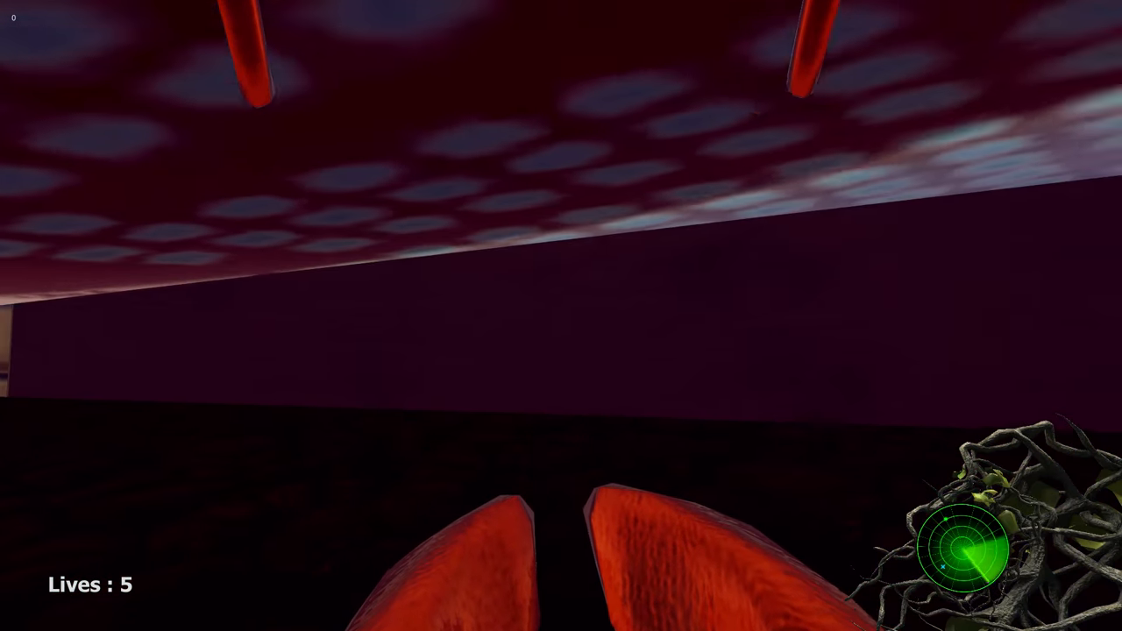
mouse_move(561, 315)
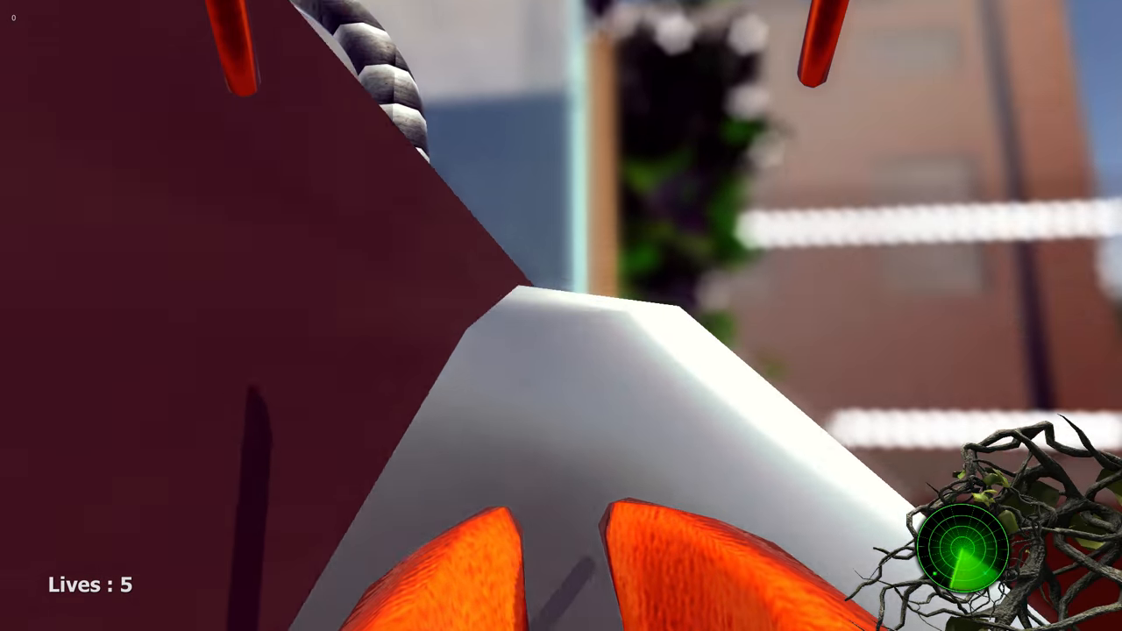
mouse_move(561, 315)
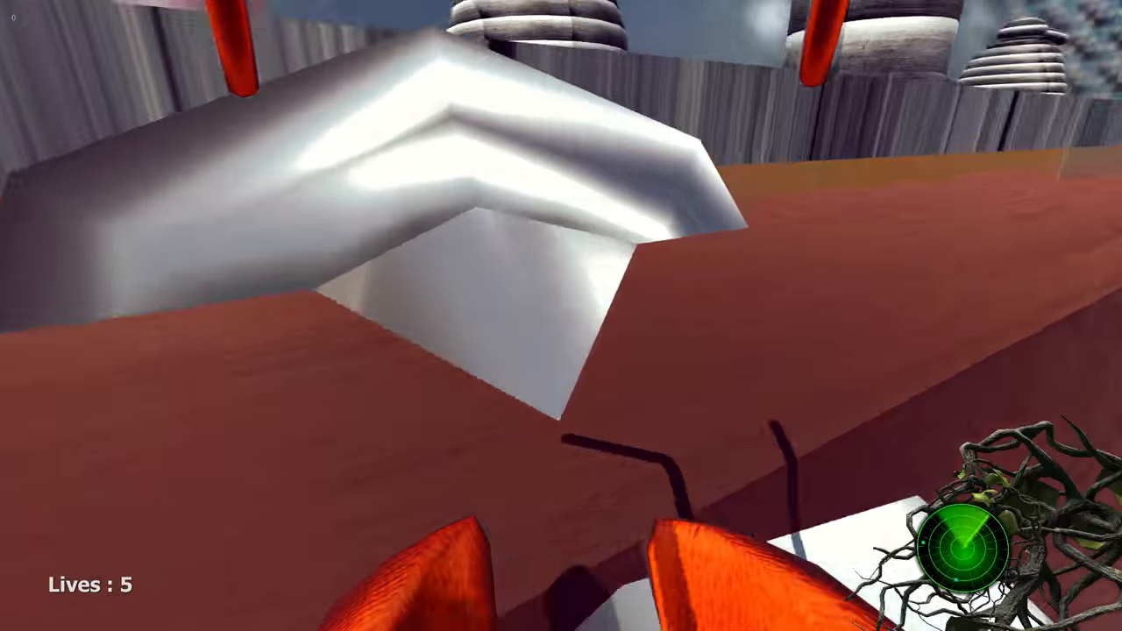
mouse_move(562, 316)
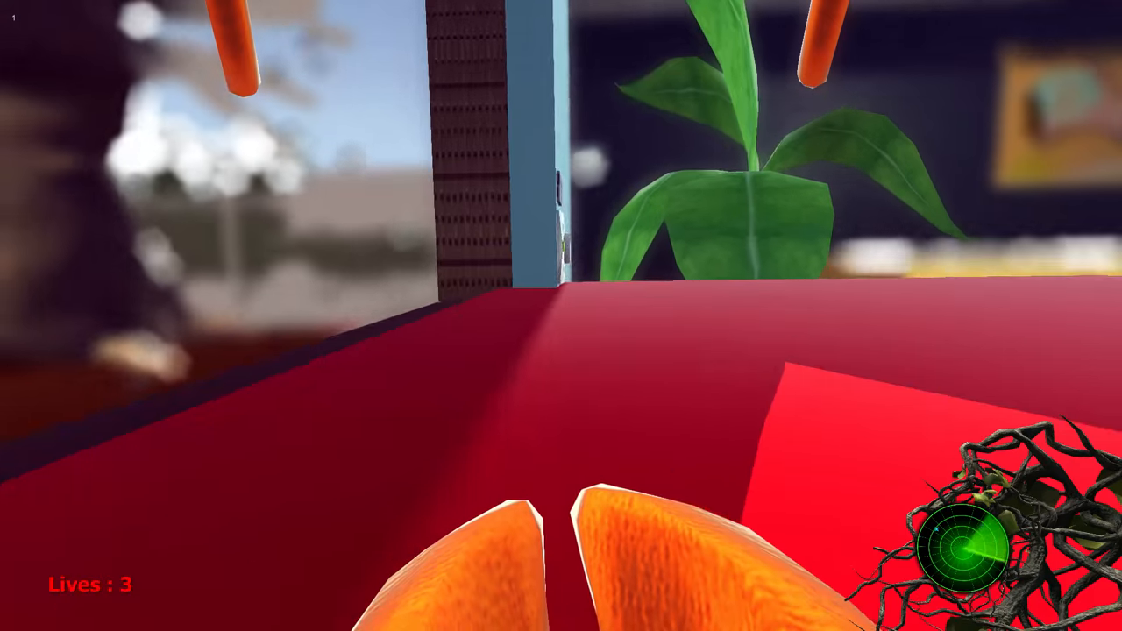
mouse_move(561, 316)
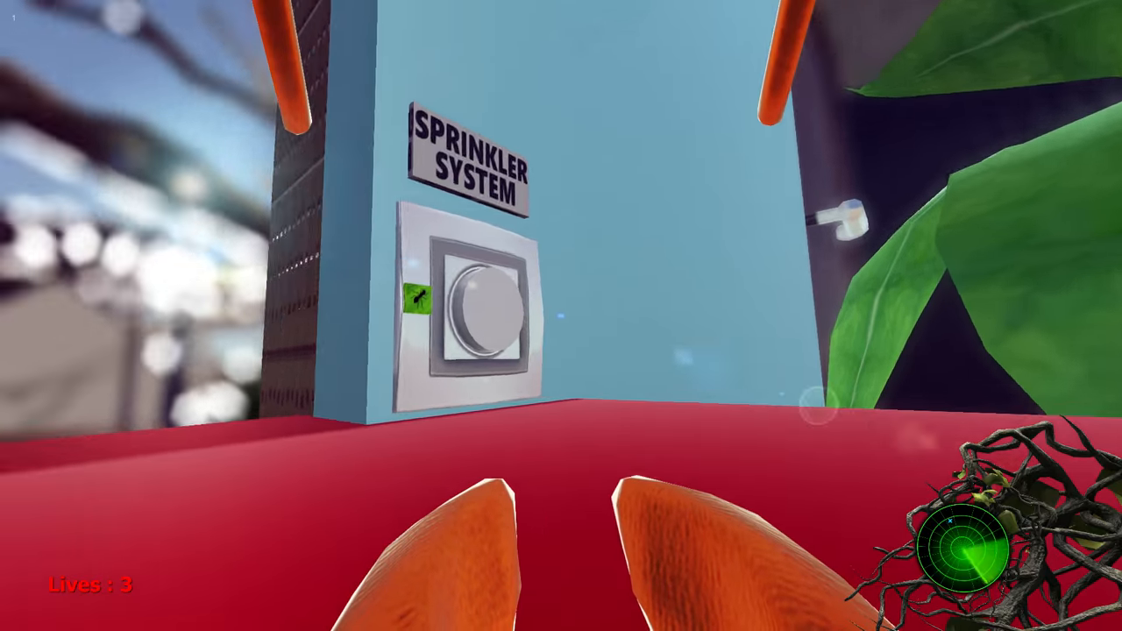
mouse_move(561, 315)
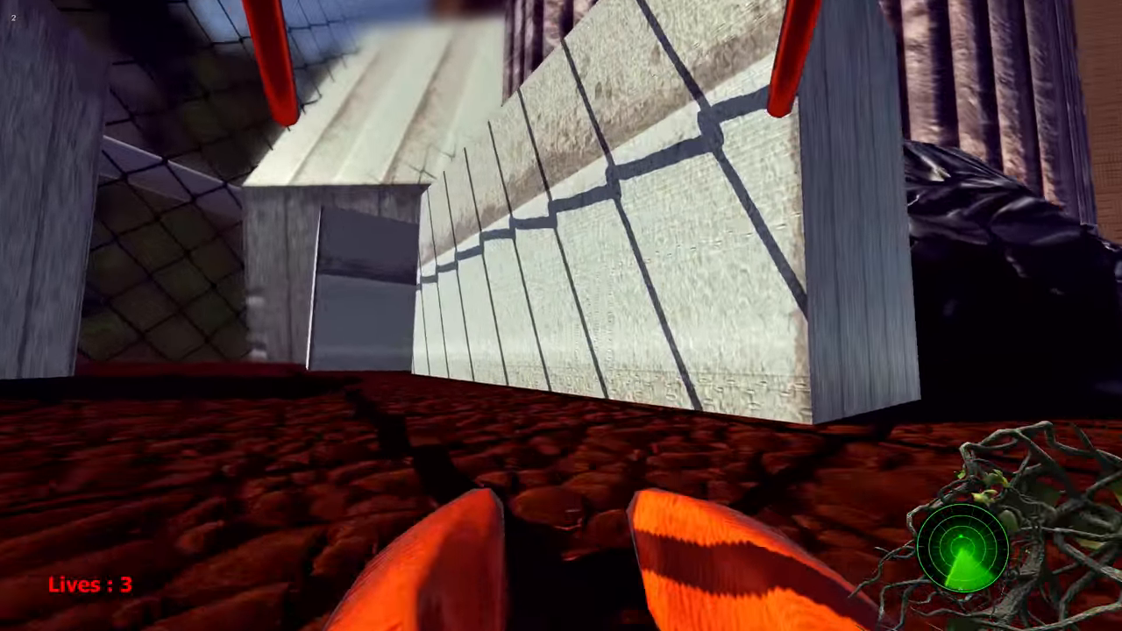
mouse_move(561, 316)
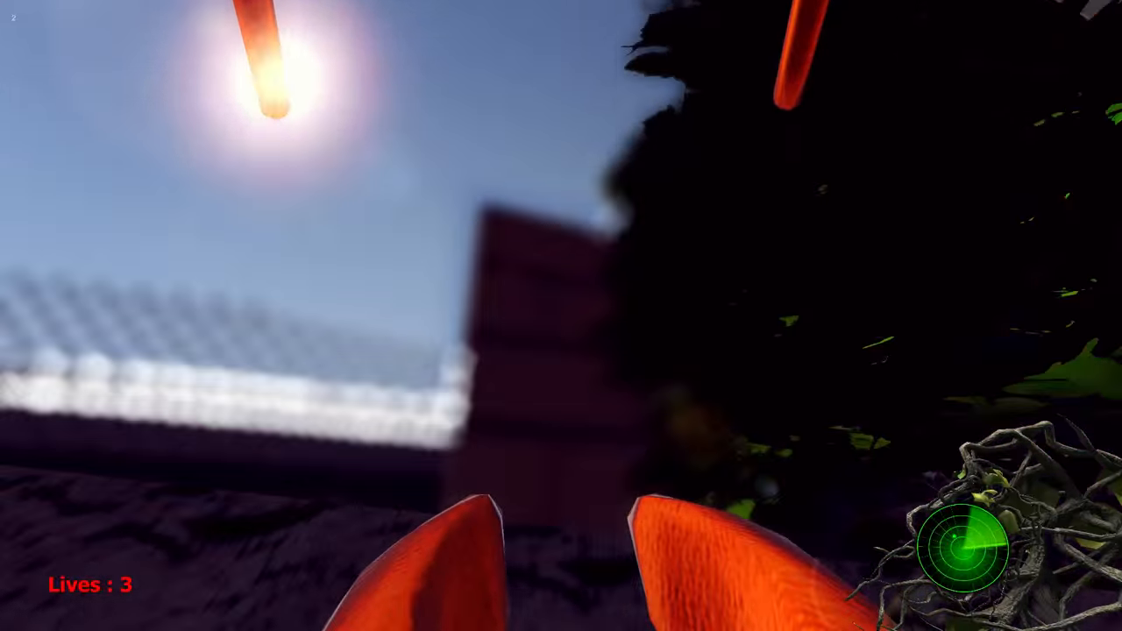
mouse_move(561, 315)
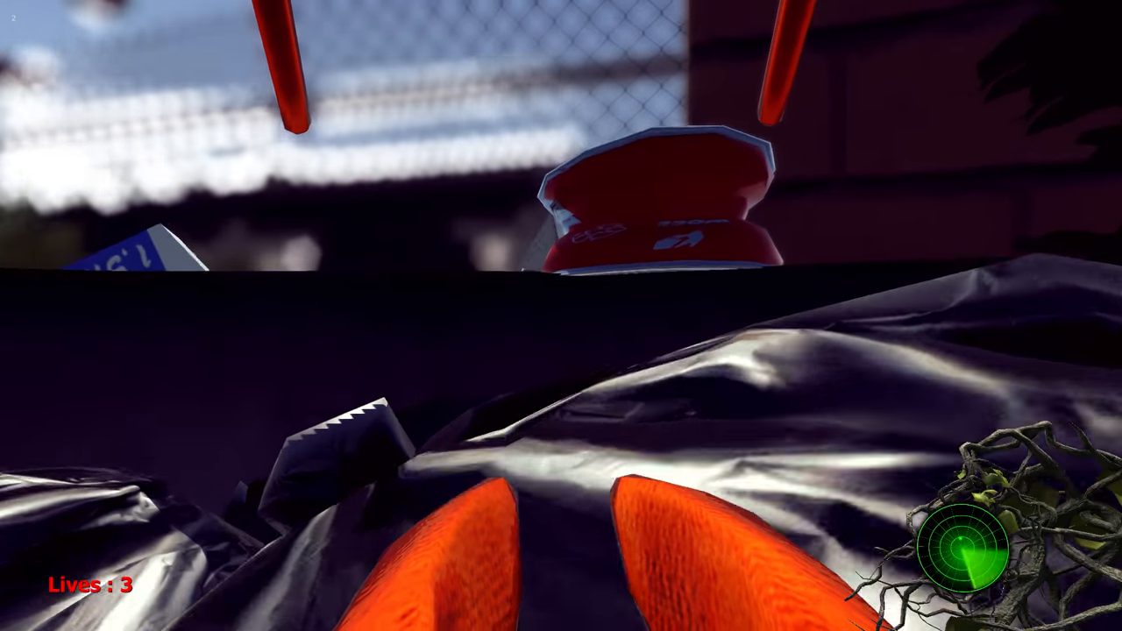
mouse_move(561, 315)
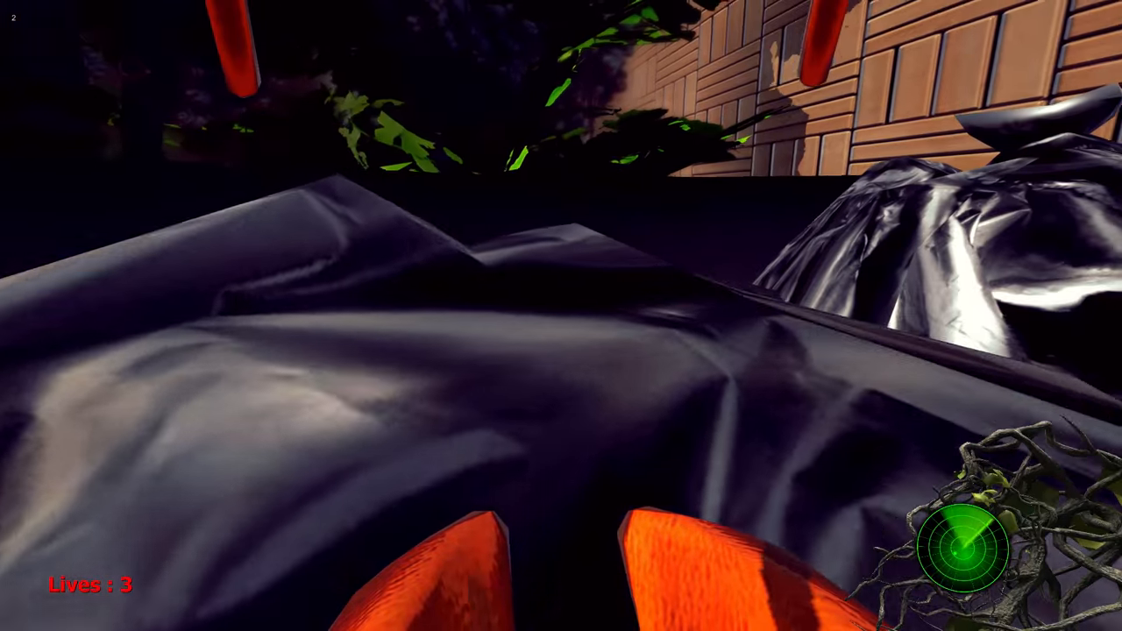
mouse_move(561, 316)
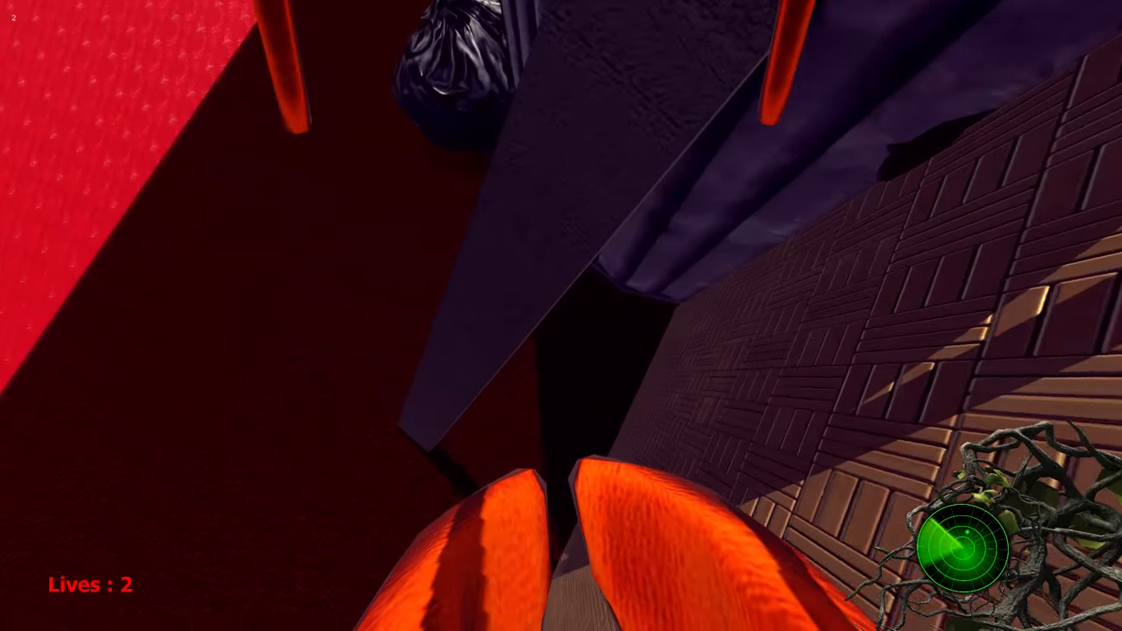
mouse_move(561, 316)
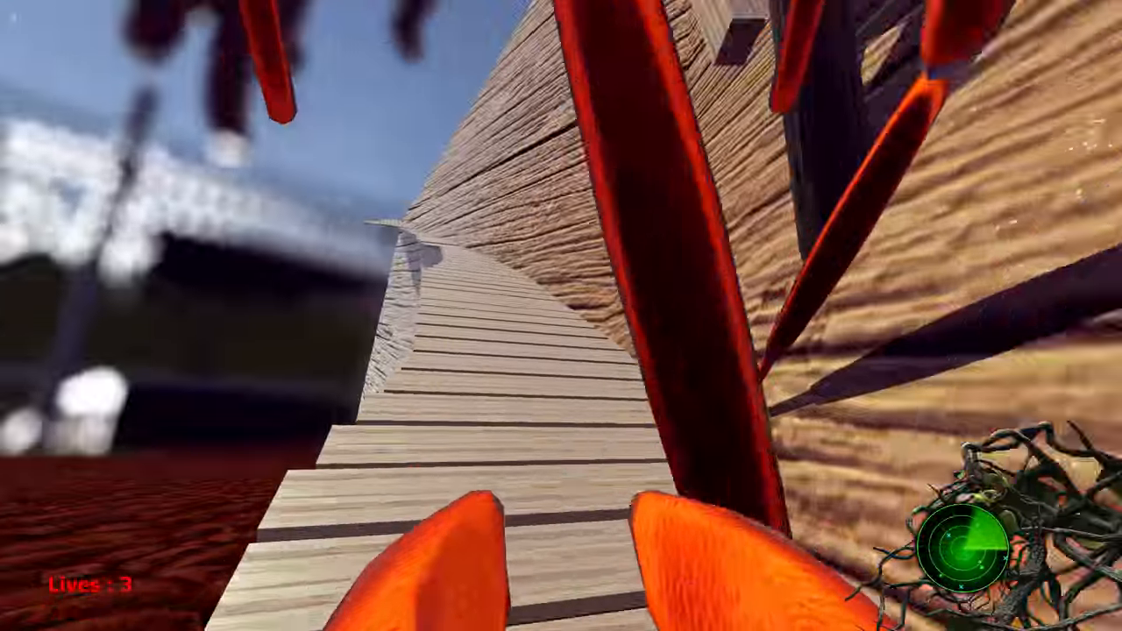
mouse_move(561, 316)
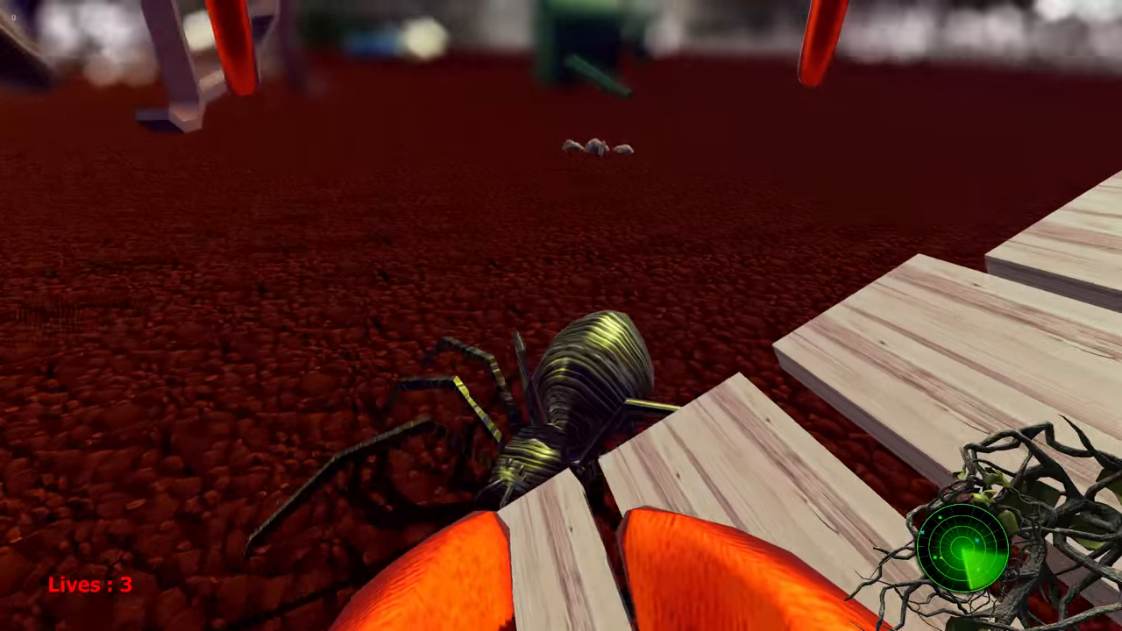
mouse_move(562, 316)
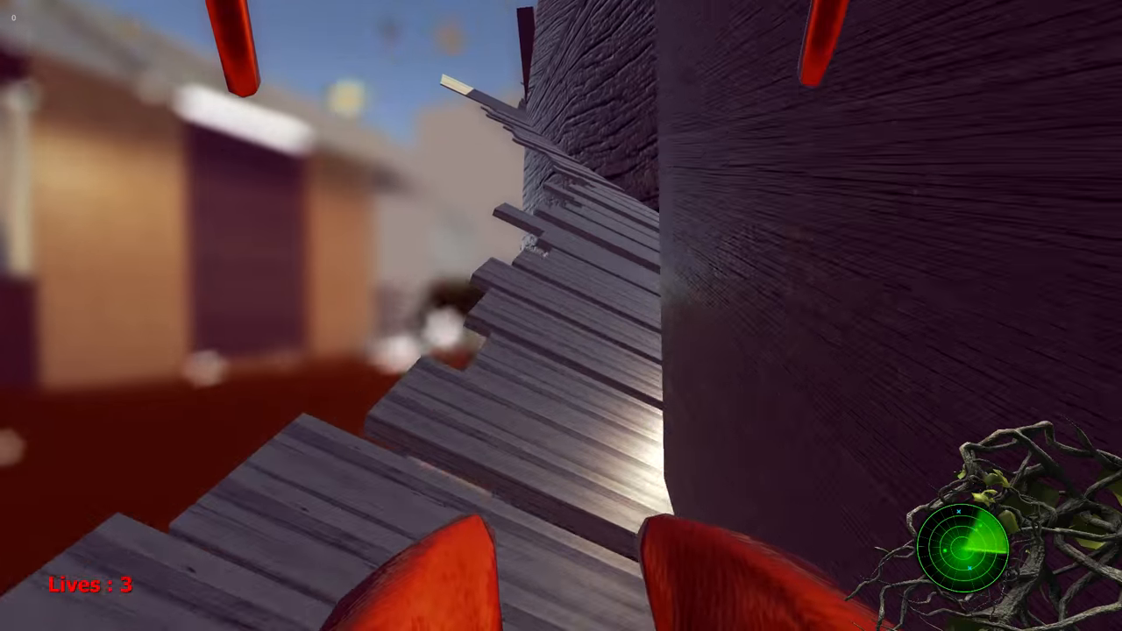
mouse_move(561, 316)
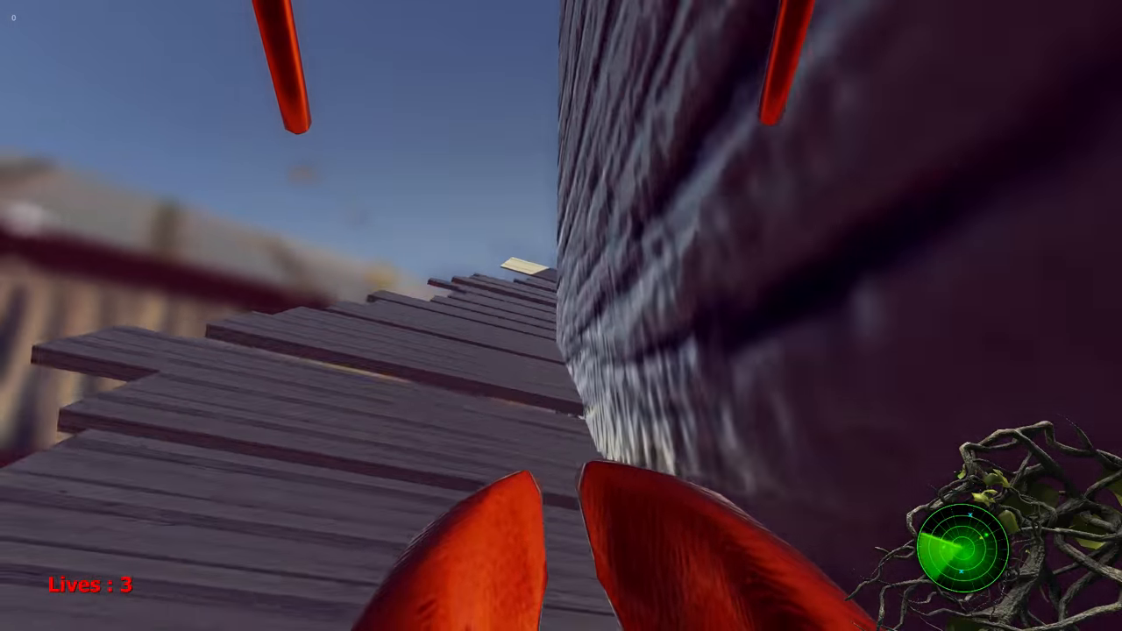